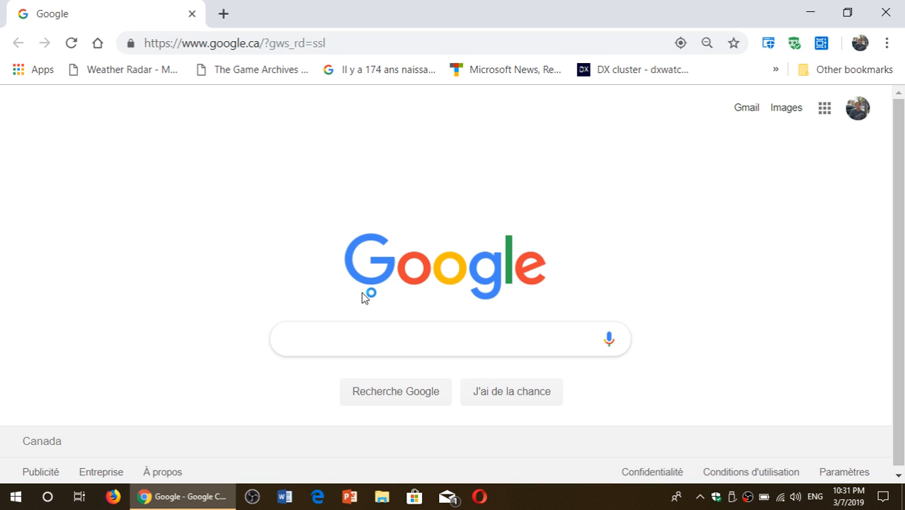
Reach About Google Chrome from the three-dot menu's Help submenu
{"action": "left_click", "coordinate": [450, 338]}
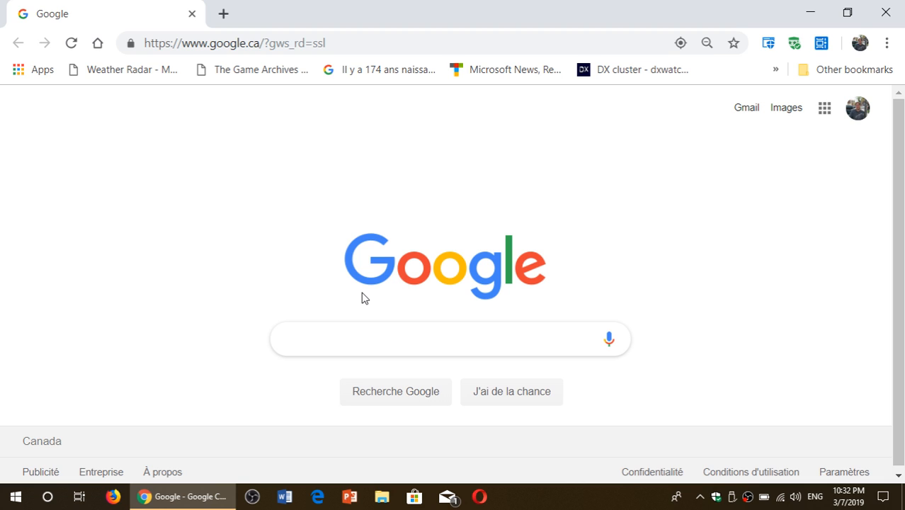
{"action": "left_click", "coordinate": [450, 338]}
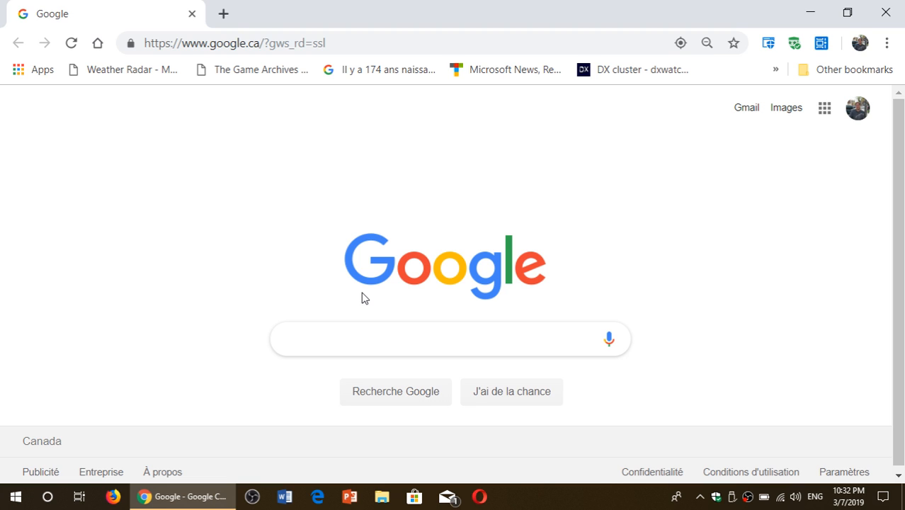
{"action": "left_click", "coordinate": [450, 339]}
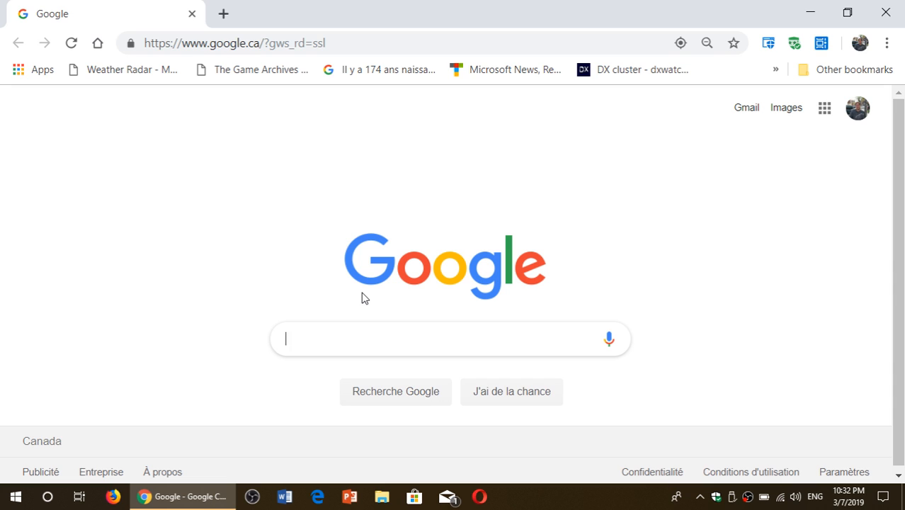
{"action": "mouse_move", "coordinate": [756, 251]}
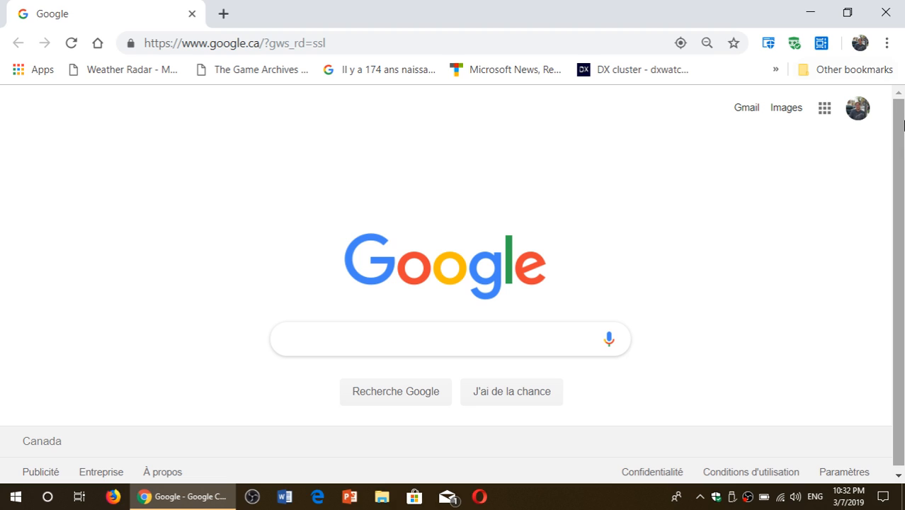
{"action": "mouse_move", "coordinate": [797, 133]}
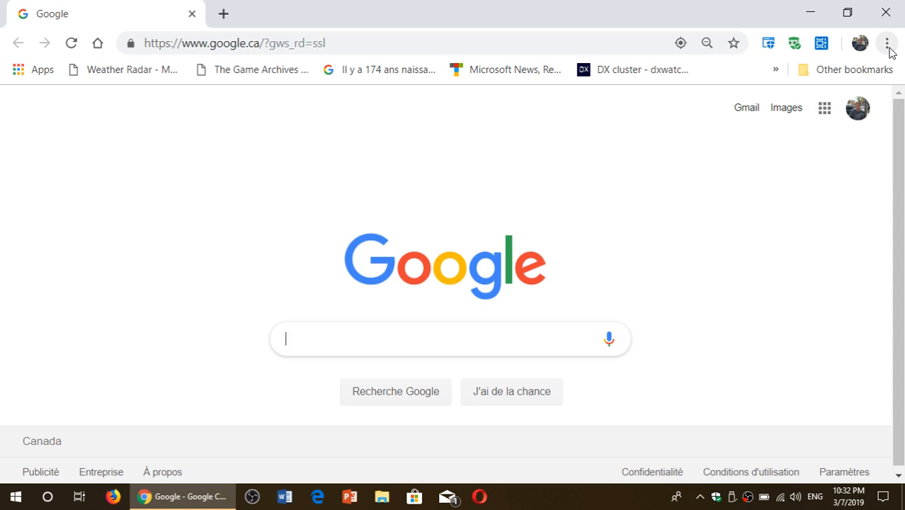
{"action": "mouse_move", "coordinate": [886, 43]}
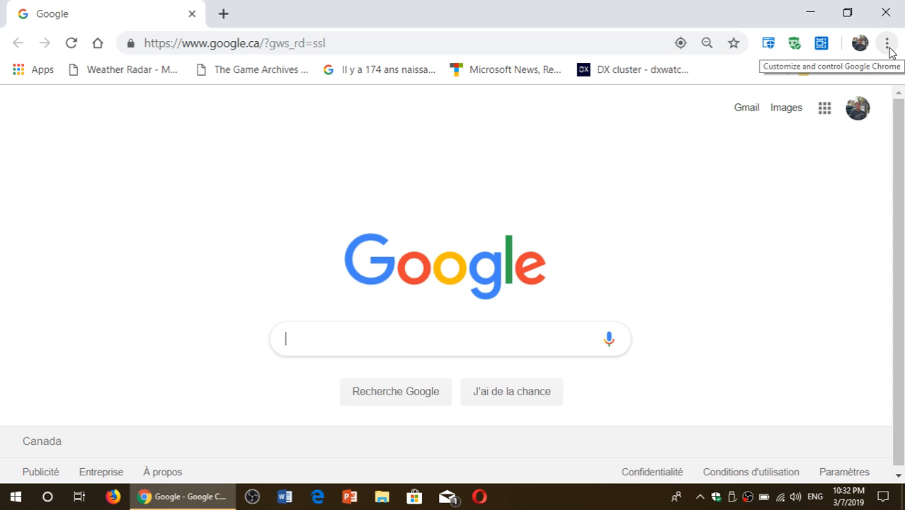
{"action": "left_click", "coordinate": [887, 43]}
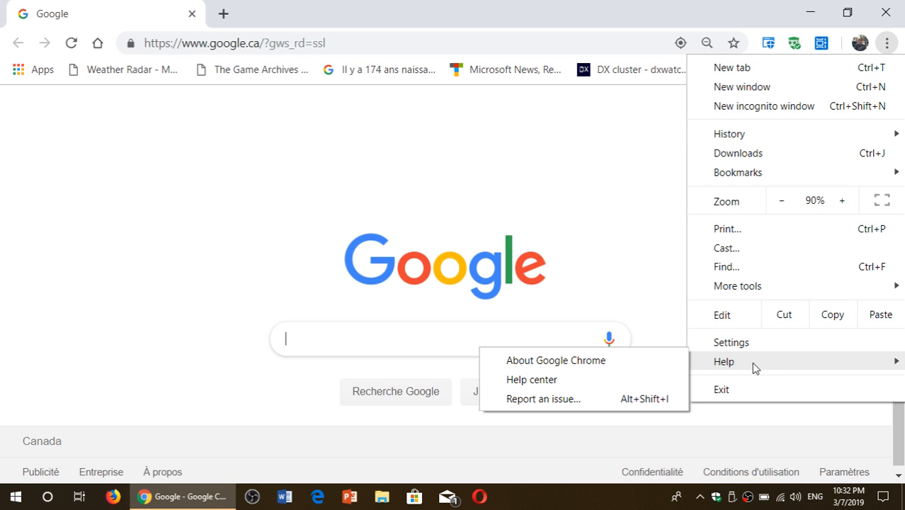
{"action": "left_click", "coordinate": [555, 360]}
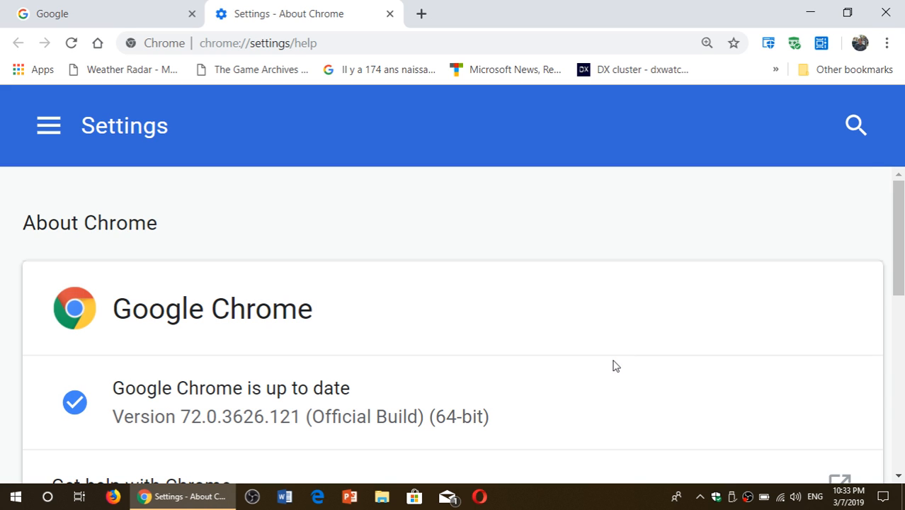
Review the About page confirming version 72.0.3626.121, then close the browser
{"action": "scroll", "scroll_direction": "down", "scroll_amount": 3}
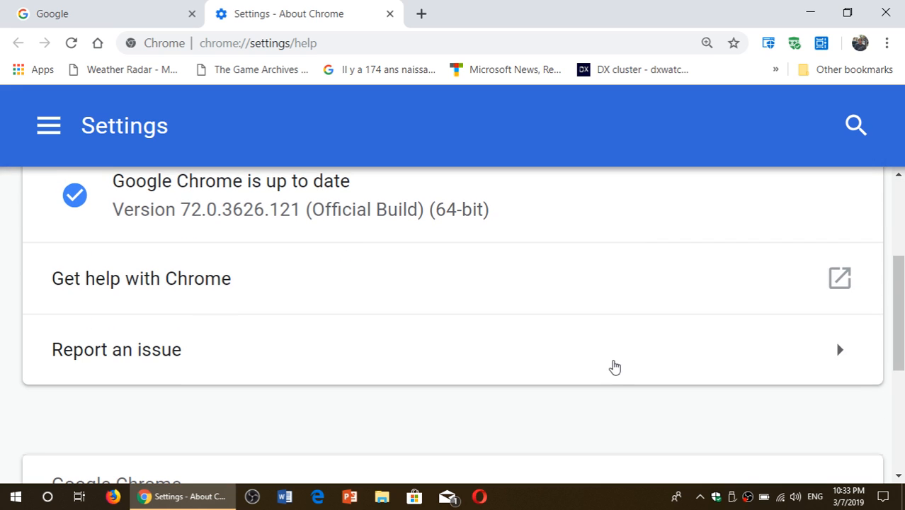
{"action": "mouse_move", "coordinate": [115, 224]}
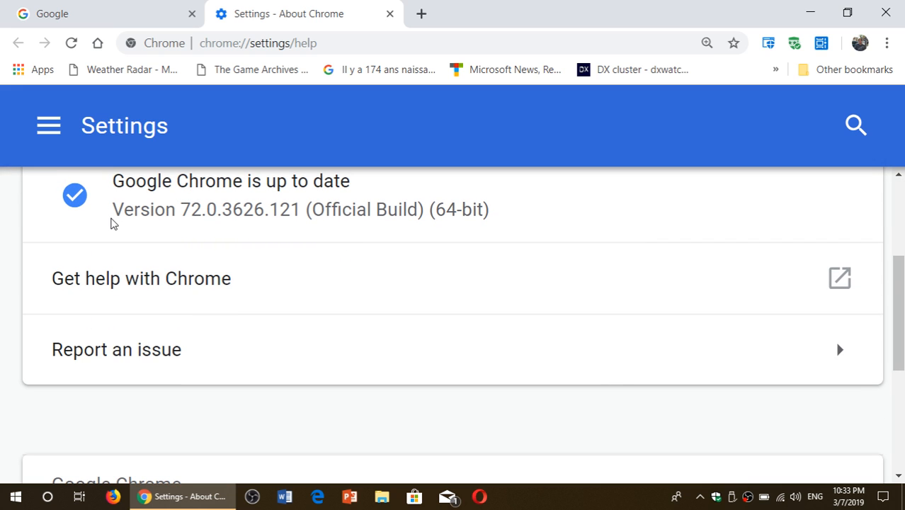
{"action": "mouse_move", "coordinate": [170, 228]}
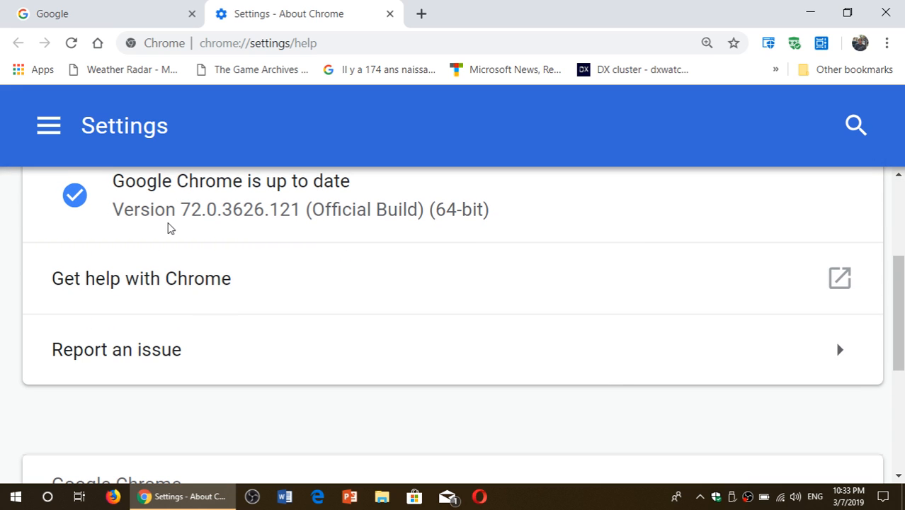
{"action": "mouse_move", "coordinate": [220, 215]}
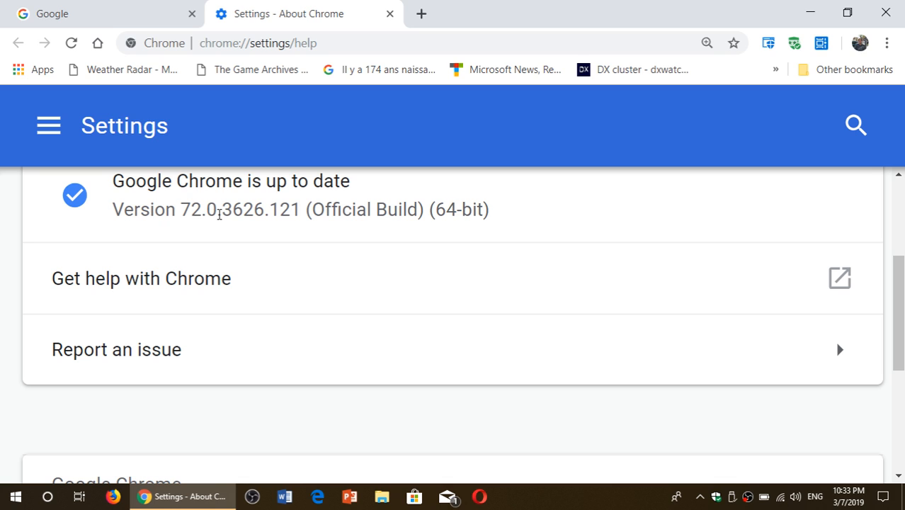
{"action": "mouse_move", "coordinate": [268, 220]}
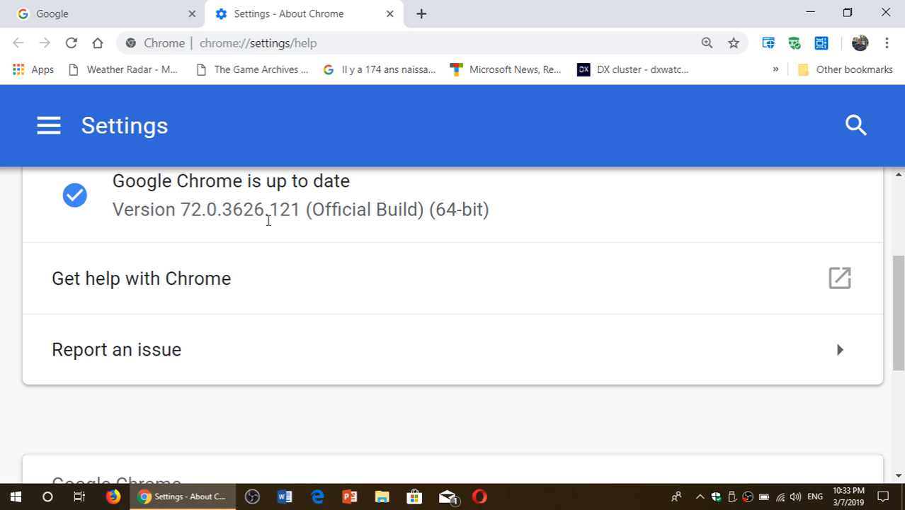
{"action": "mouse_move", "coordinate": [345, 264]}
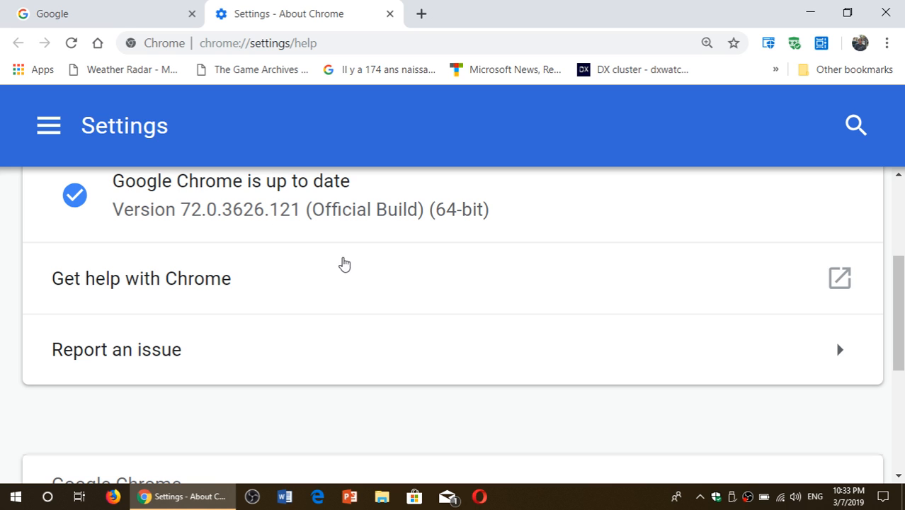
{"action": "scroll", "scroll_direction": "up", "scroll_amount": 3}
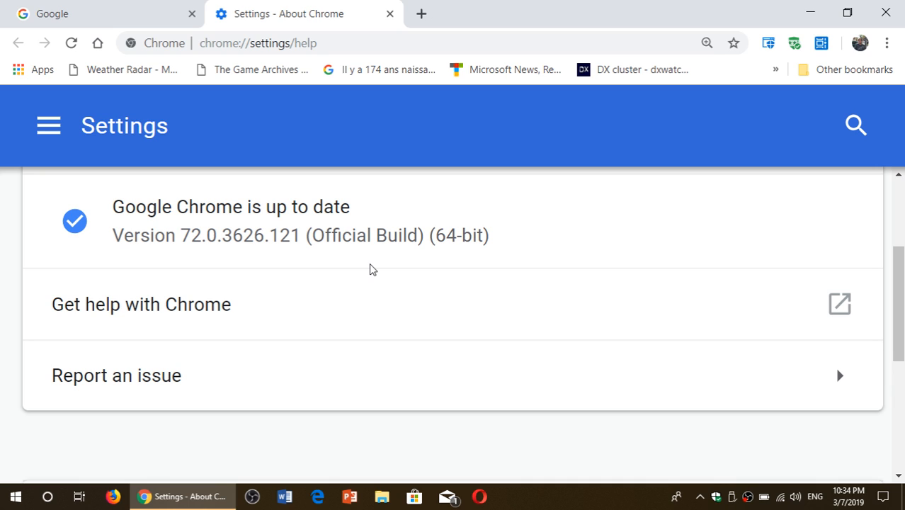
{"action": "mouse_move", "coordinate": [199, 205]}
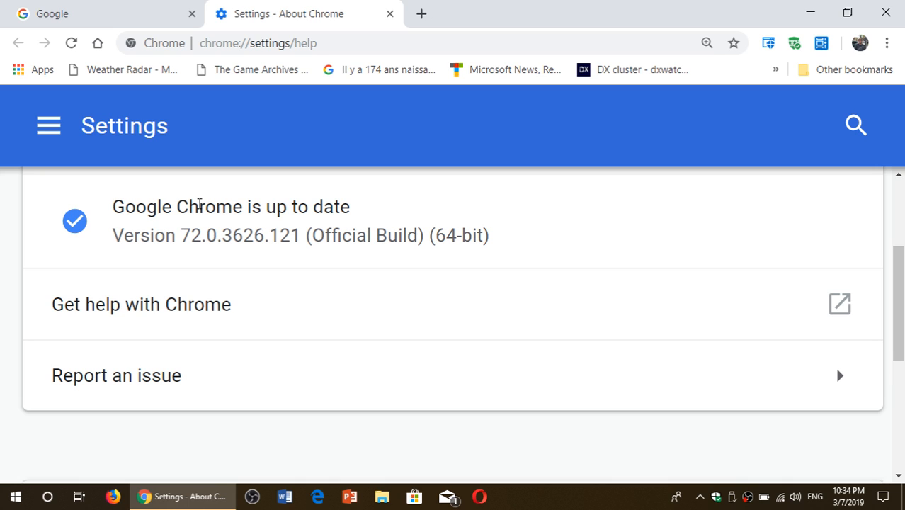
{"action": "mouse_move", "coordinate": [219, 256]}
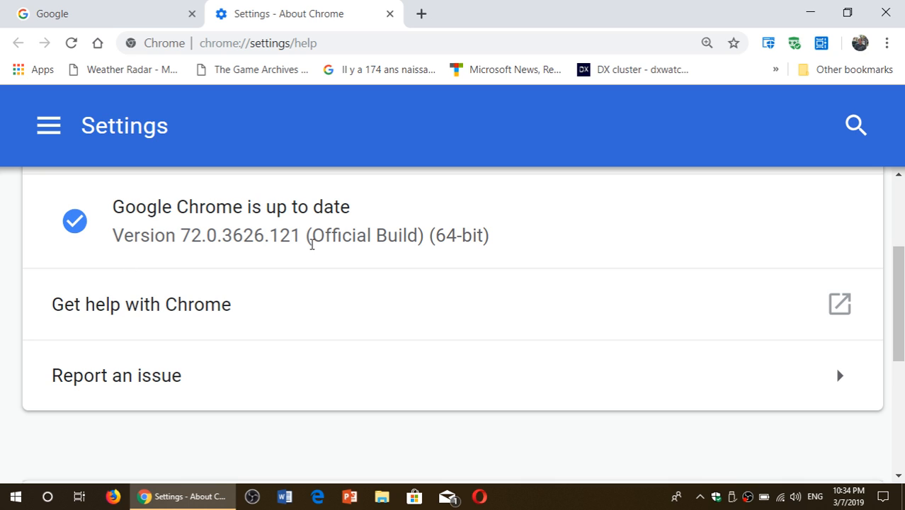
{"action": "mouse_move", "coordinate": [421, 339]}
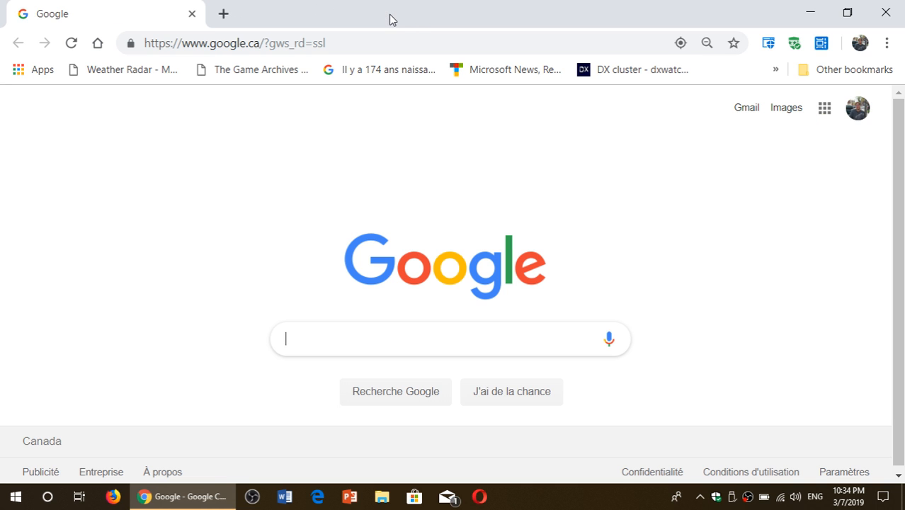
{"action": "mouse_move", "coordinate": [886, 12]}
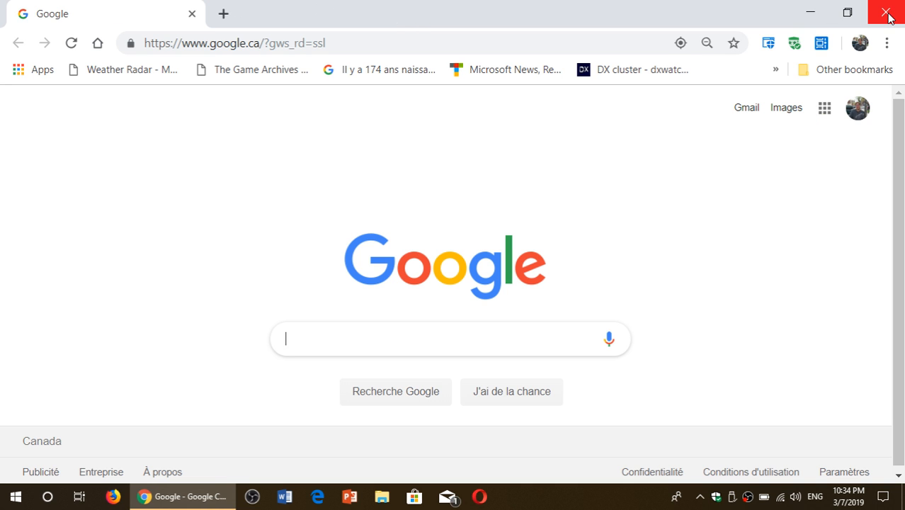
{"action": "left_click", "coordinate": [886, 13]}
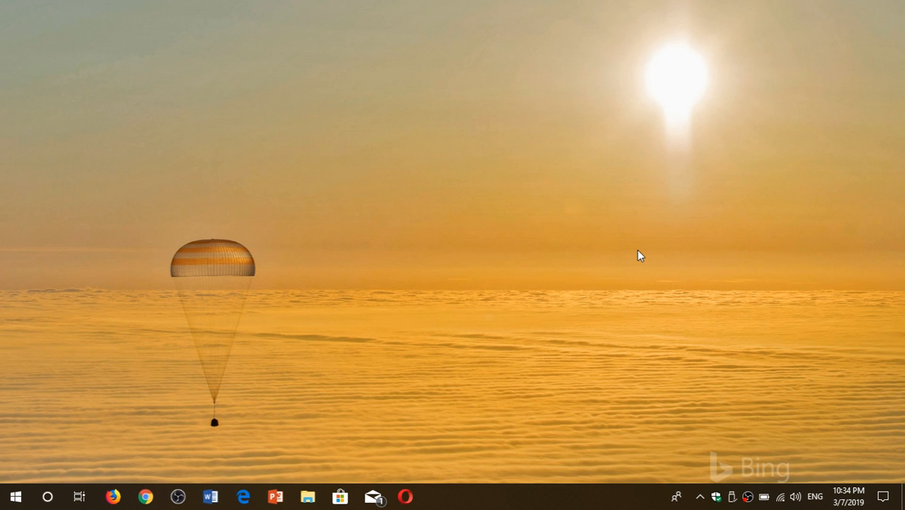